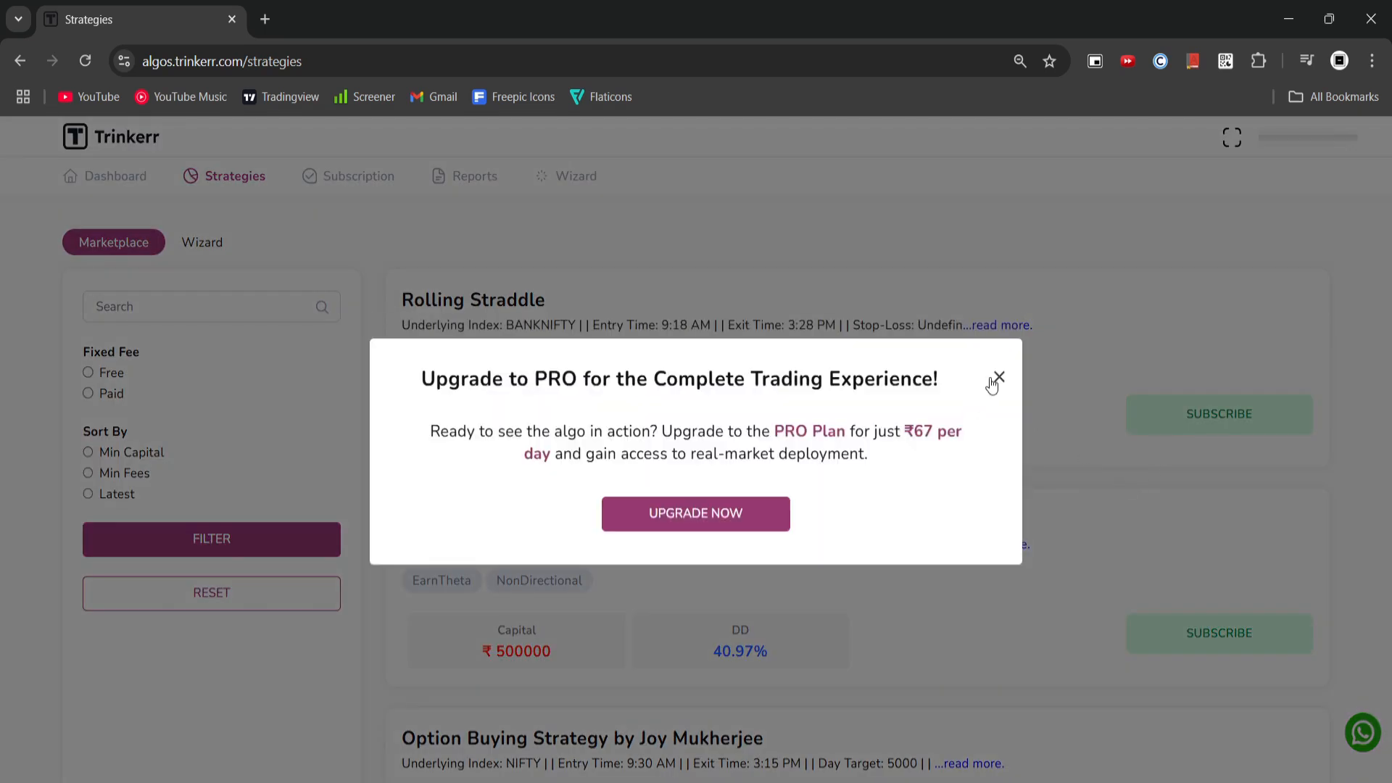
Step: Go to the Wallet page from the PRO upgrade popup
left_click(997, 377)
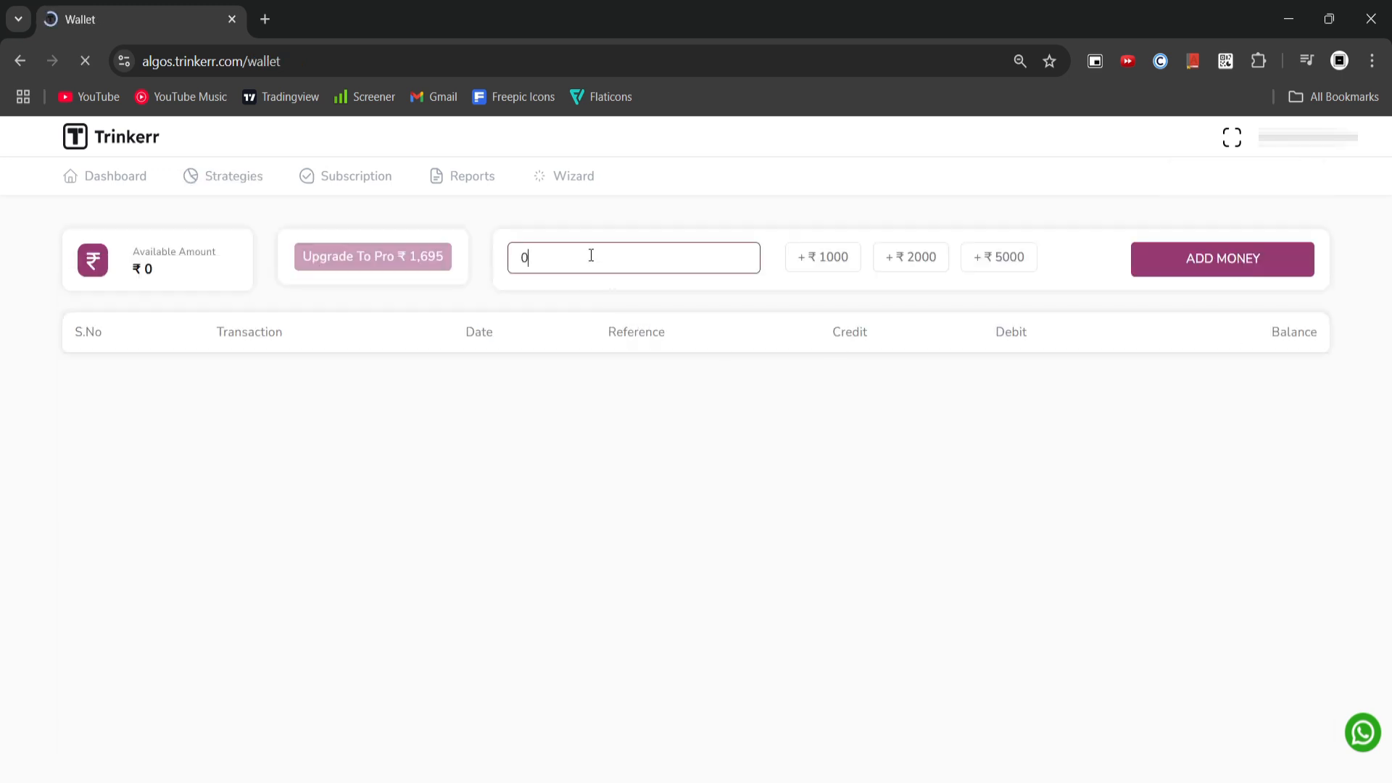
Step: Add ₹1,695 to the wallet and complete the Razorpay payment
type("1")
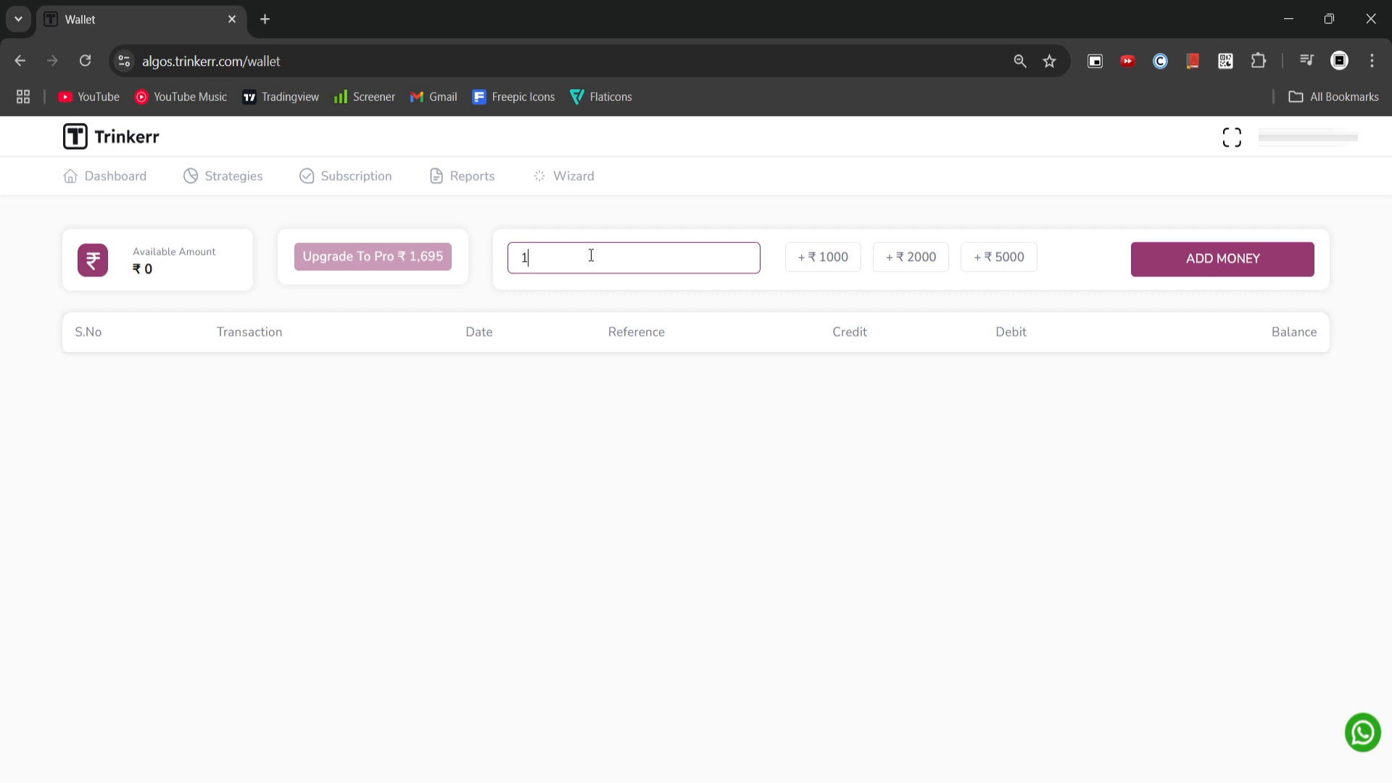
type("695")
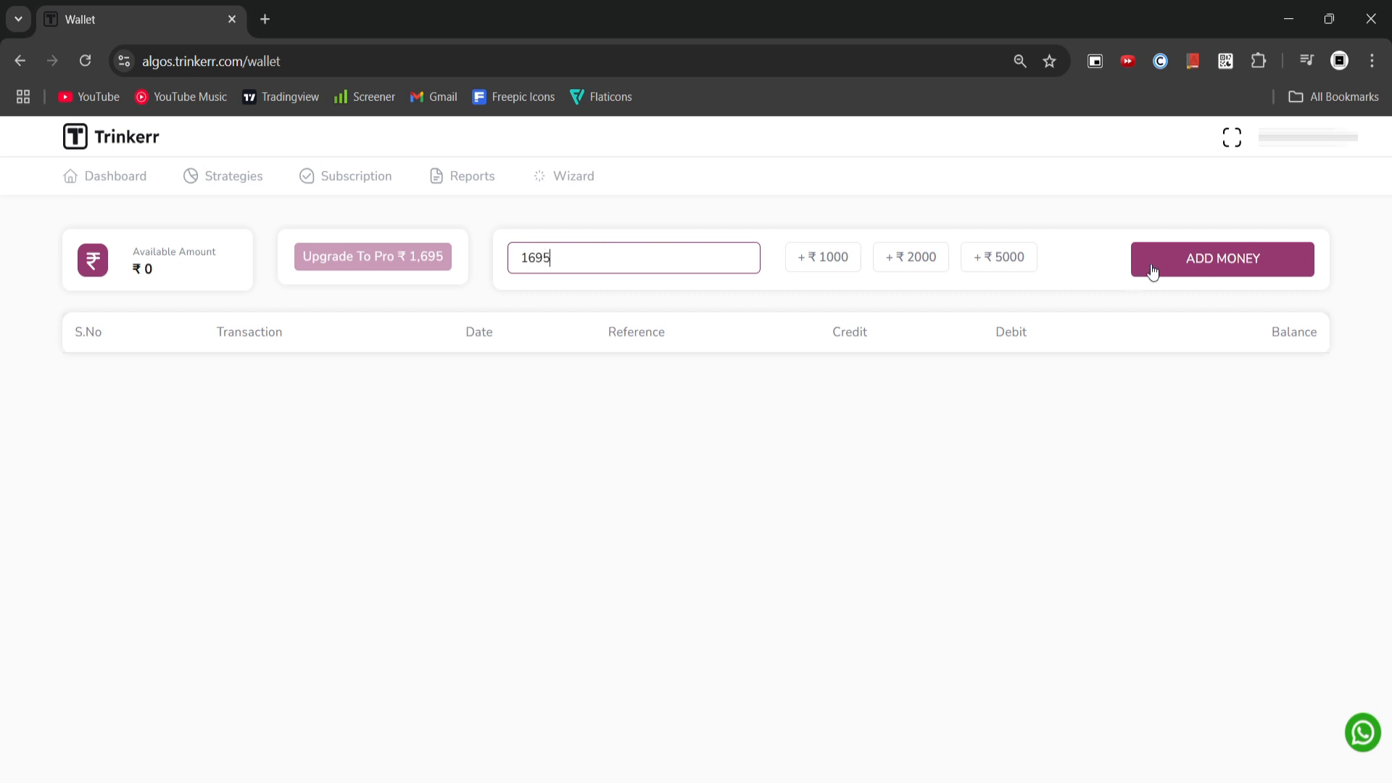
left_click(1221, 258)
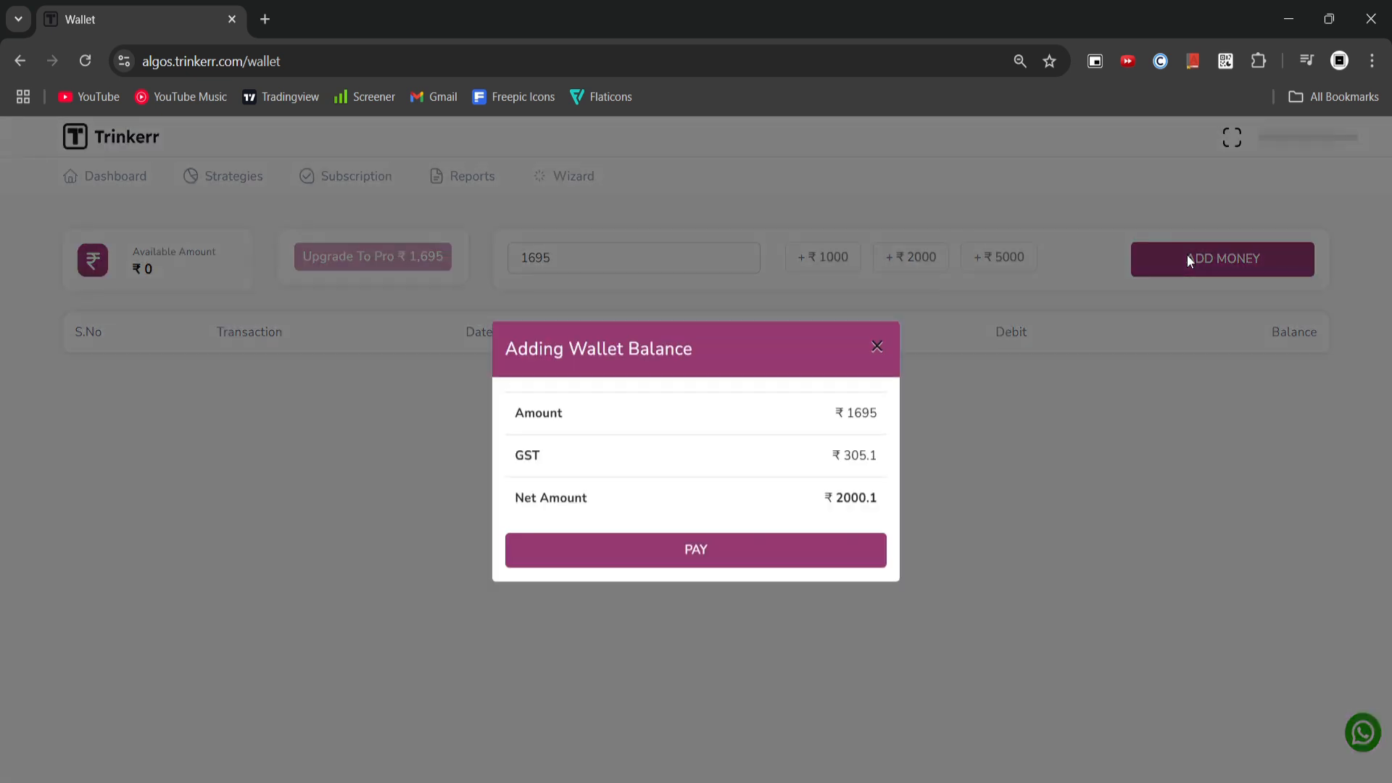
left_click(695, 548)
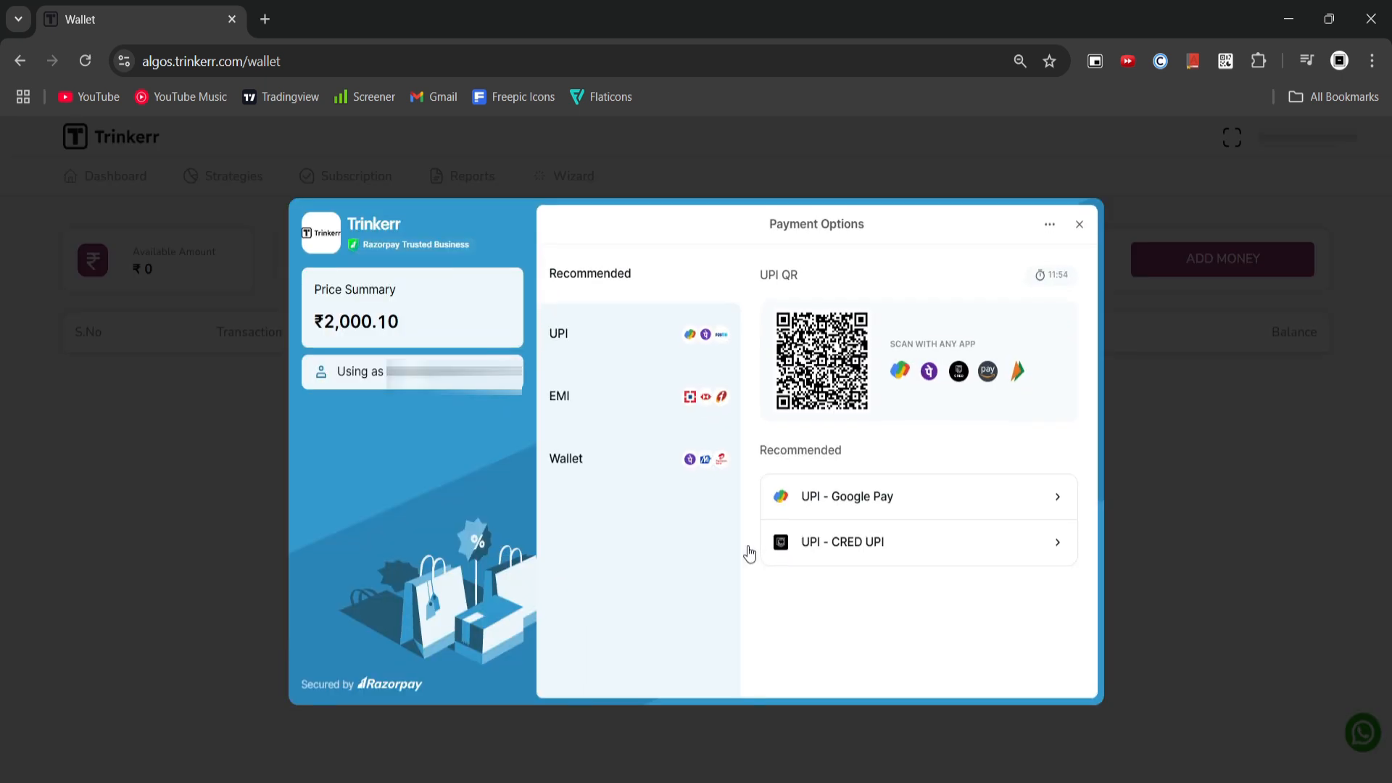
left_click(1079, 223)
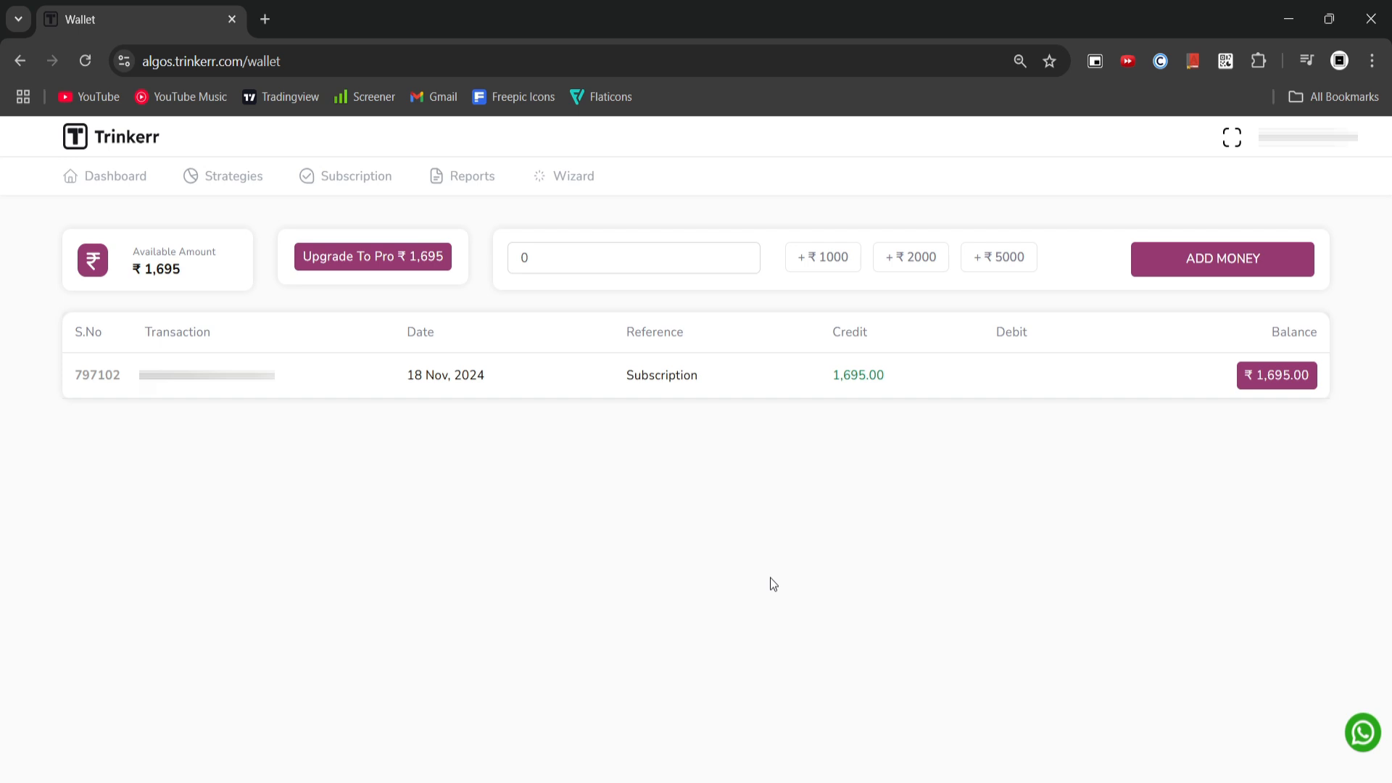
mouse_move(372, 256)
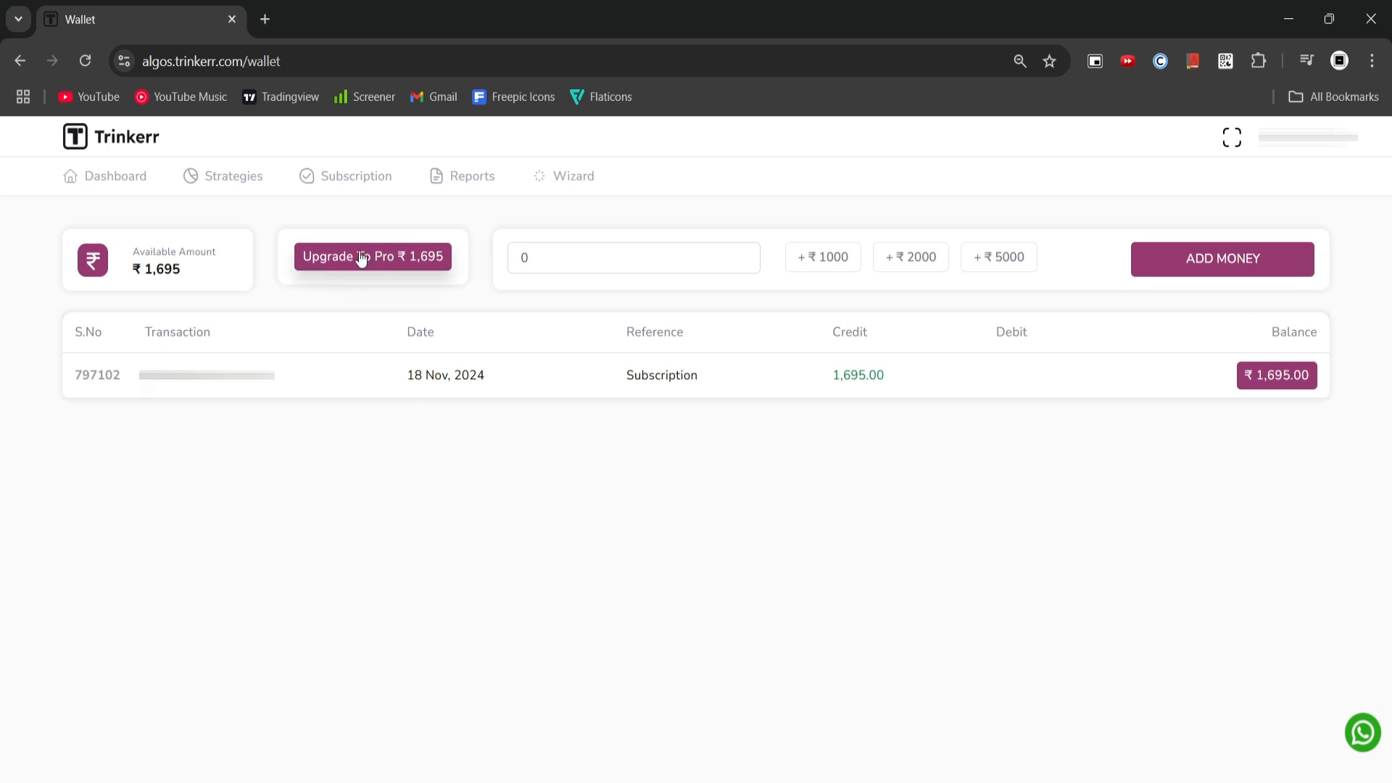
Step: Buy the Pro plan with the ₹1,695 wallet balance and go to the strategy marketplace
left_click(373, 256)
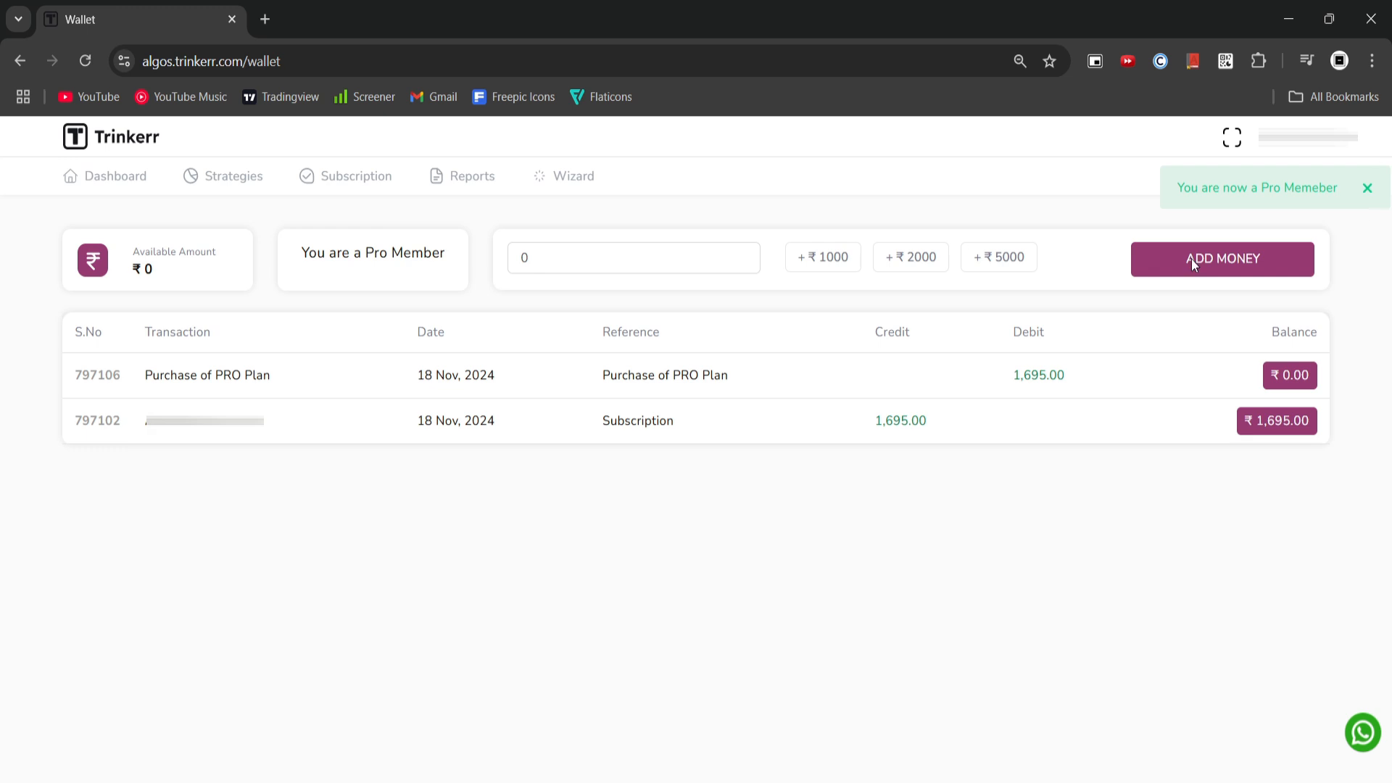
left_click(234, 175)
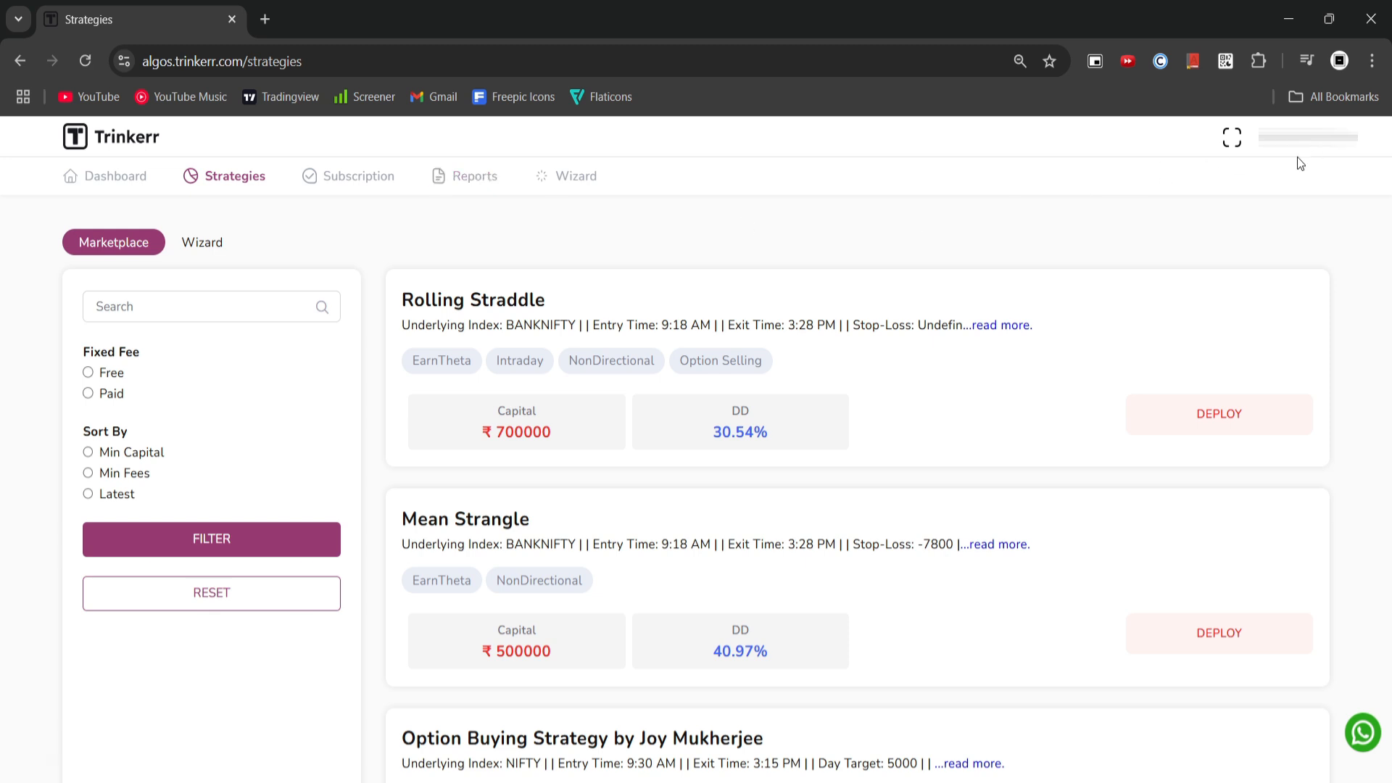
mouse_move(1178, 426)
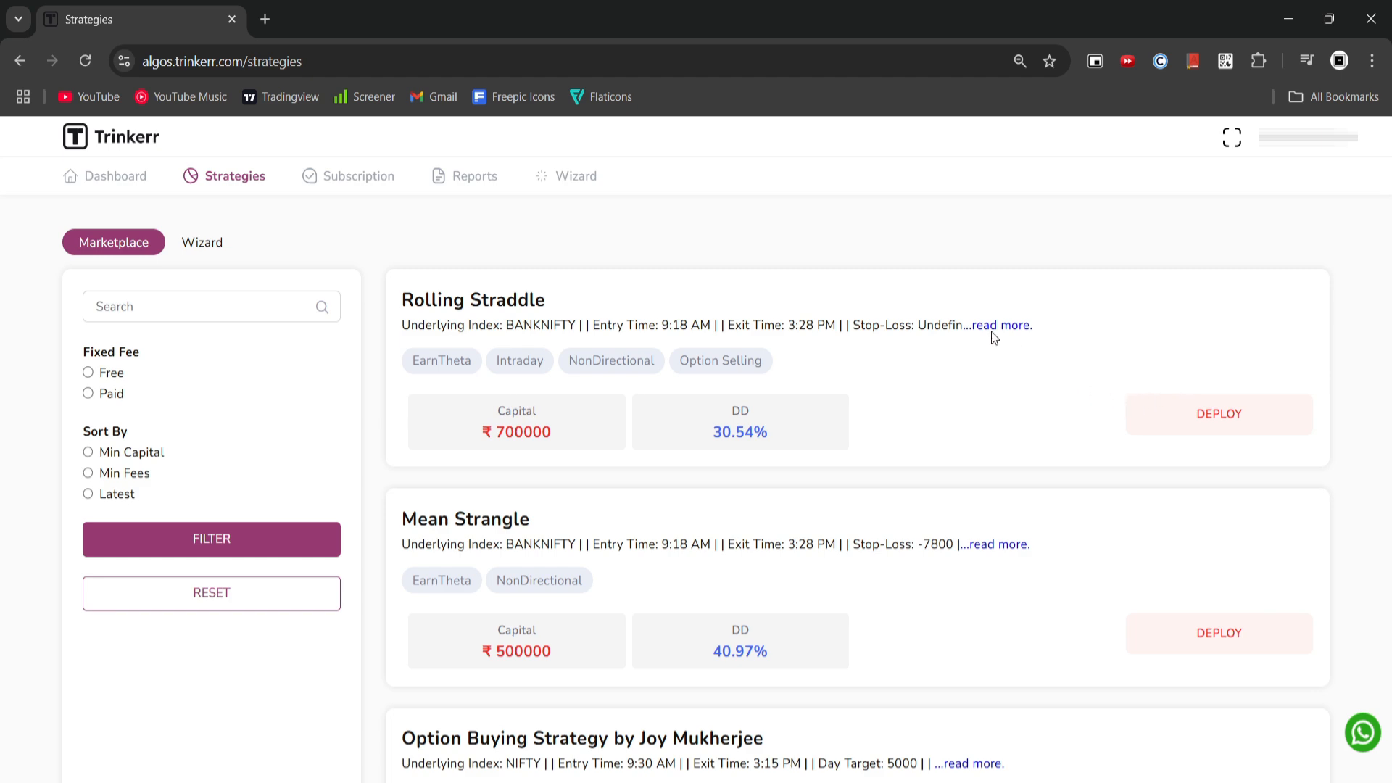
Step: Deploy the Rolling Straddle strategy at 1X multiplier with TIQS as the broker
left_click(1218, 413)
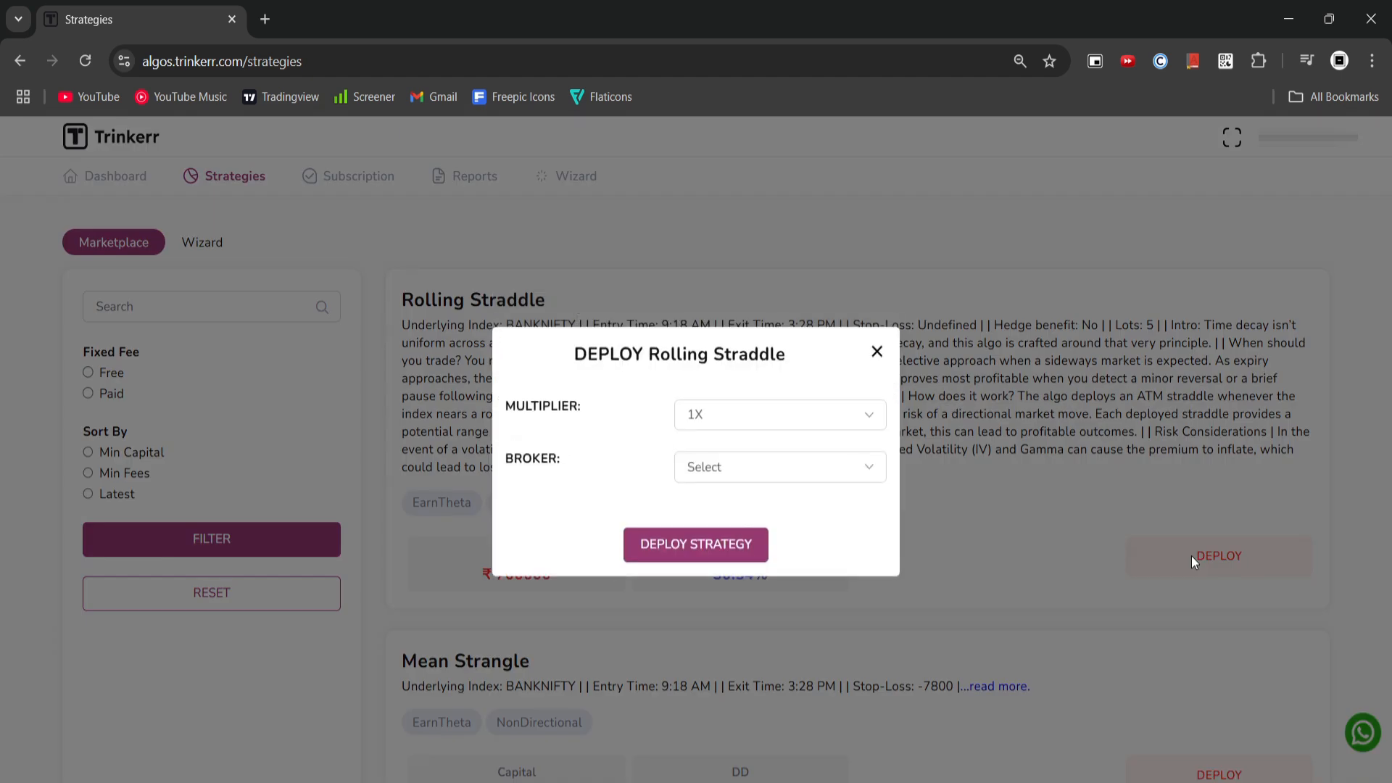
left_click(778, 466)
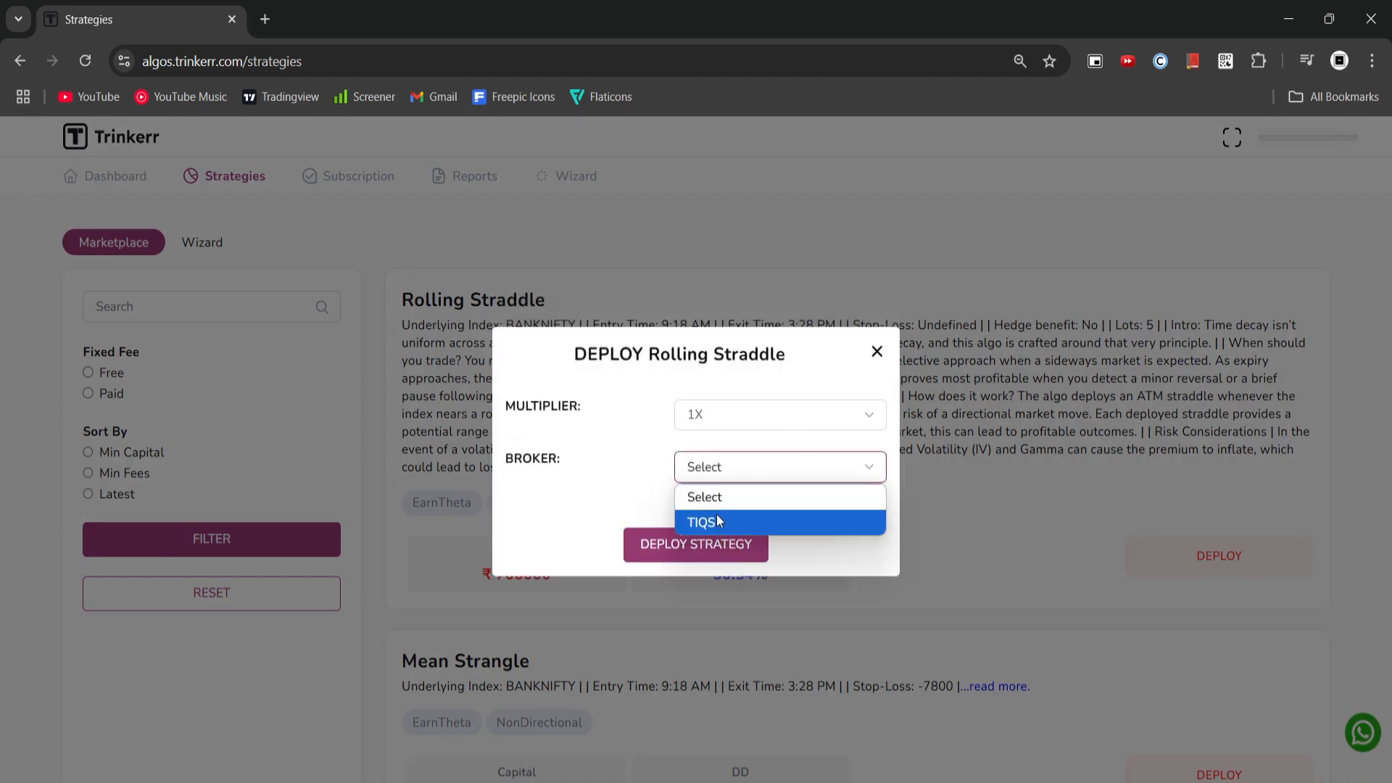
left_click(703, 522)
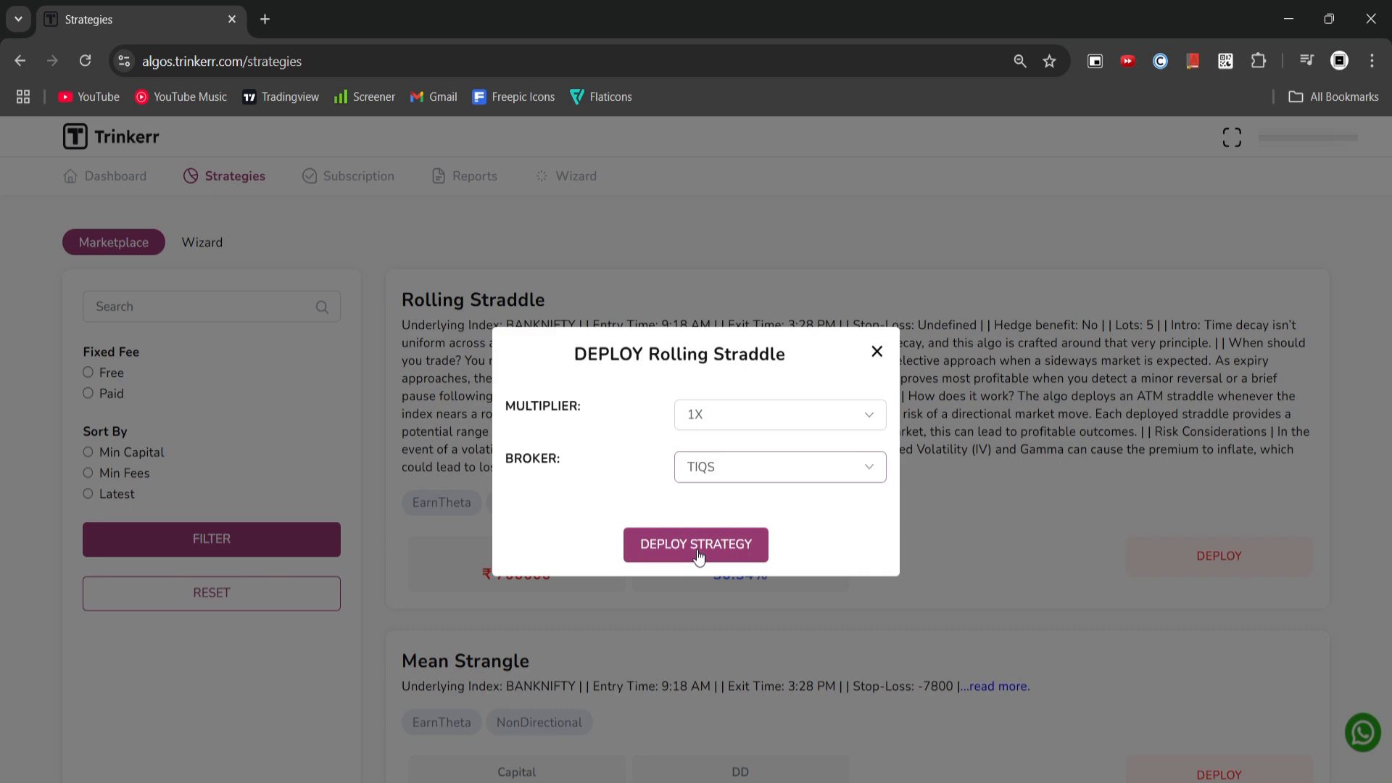
left_click(694, 543)
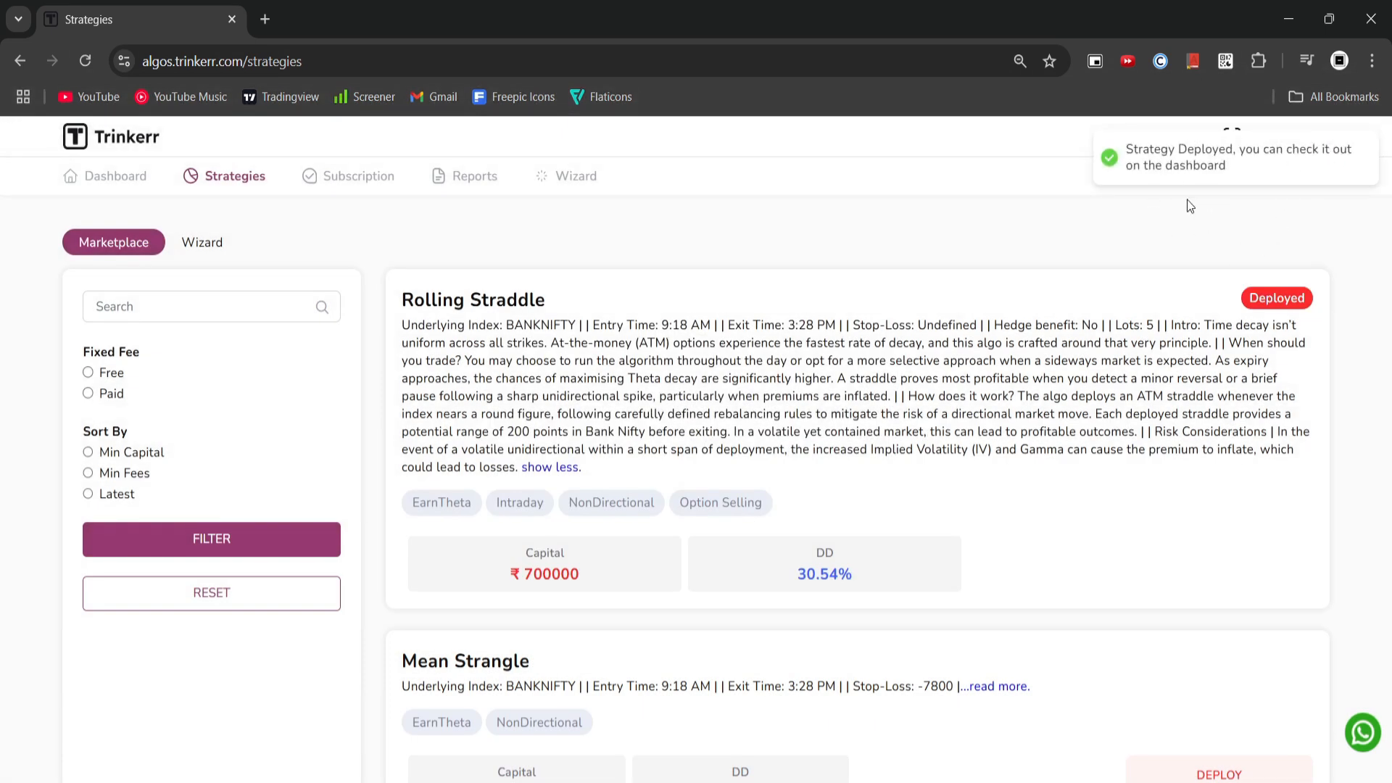